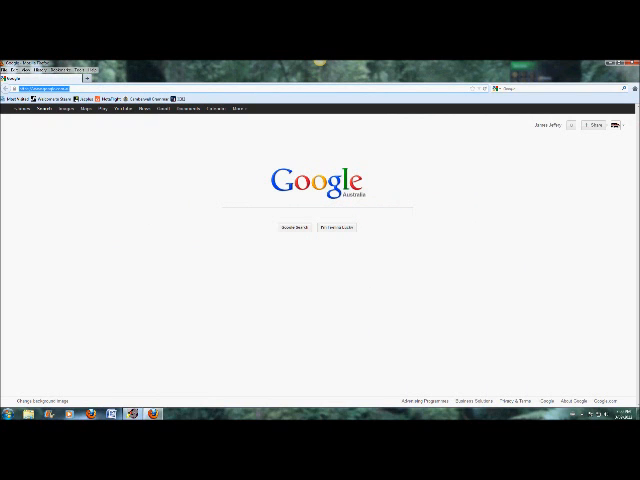
# Search Google for 'The Powder Toy' and reach the official powdertoy.co.uk download page.
pyautogui.click(60, 80)
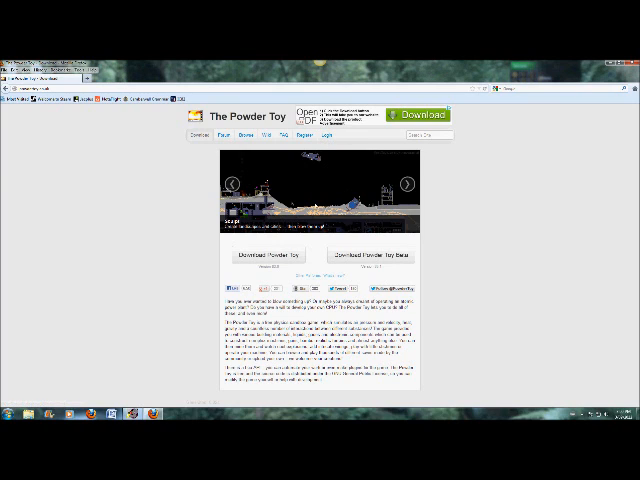
pyautogui.moveTo(306, 190)
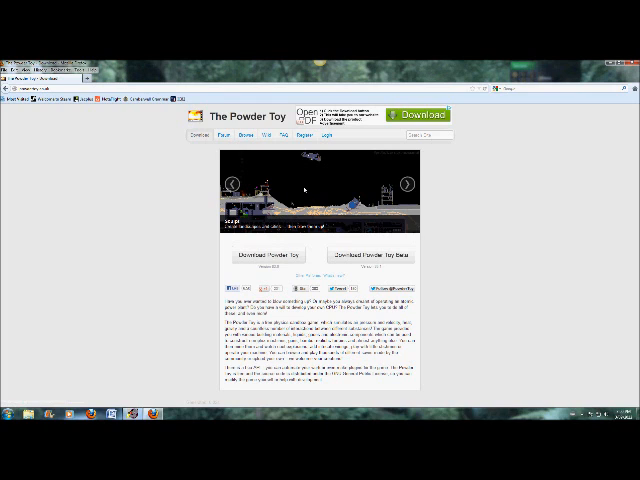
pyautogui.moveTo(176, 188)
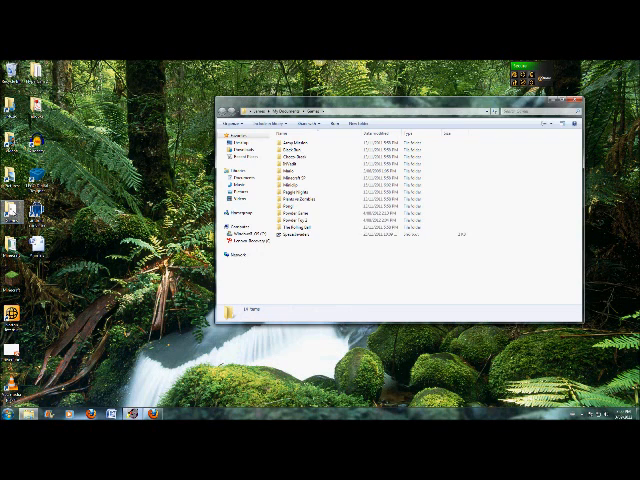
pyautogui.click(310, 224)
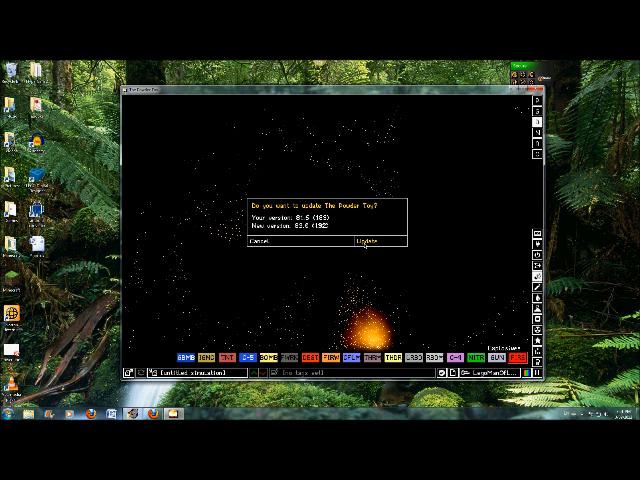
# Accept the update to the new version, let the game restart, and dismiss the introduction text.
pyautogui.click(376, 248)
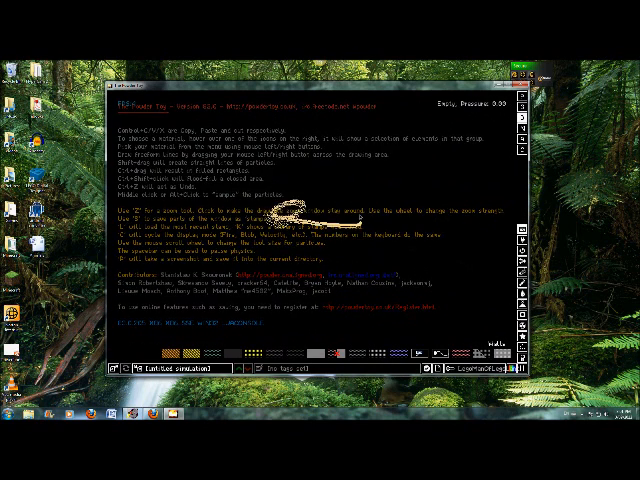
pyautogui.click(310, 230)
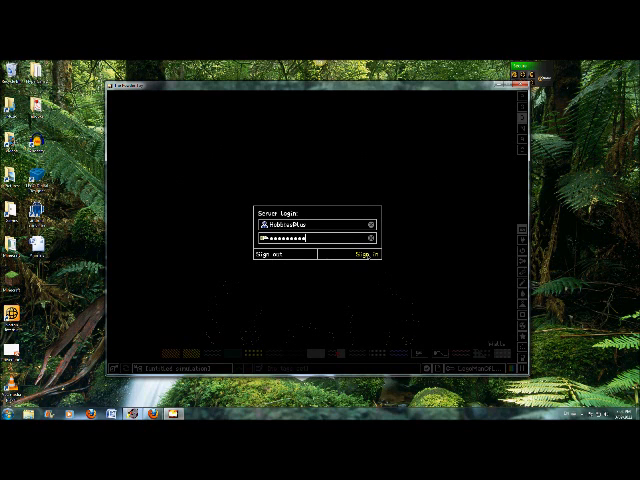
# Sign in to the user account with the entered username and password.
pyautogui.click(352, 260)
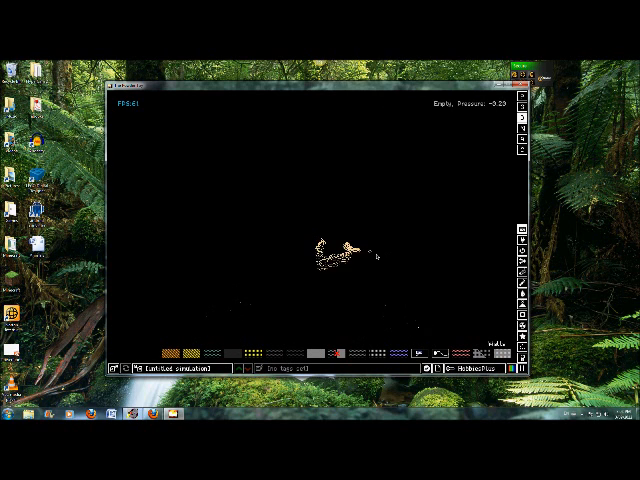